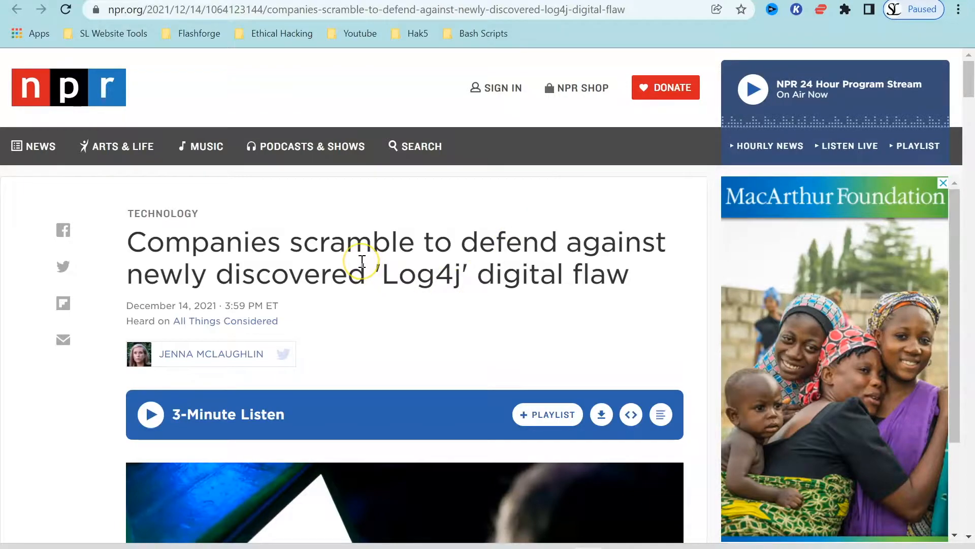
- Scroll down through the NPR Log4j flaw article to finish reading it
{"action": "scroll", "scroll_direction": "down", "scroll_amount": 3}
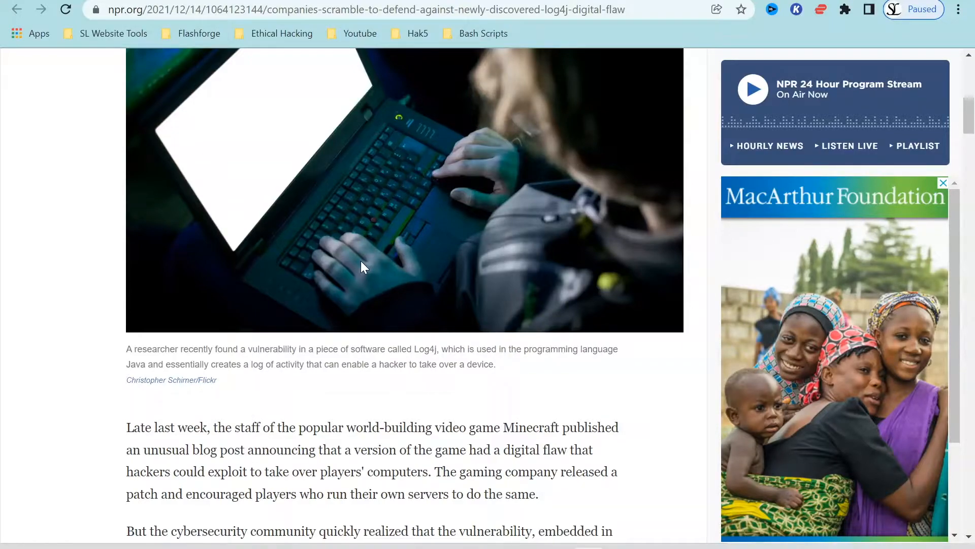
{"action": "scroll", "scroll_direction": "down", "scroll_amount": 3}
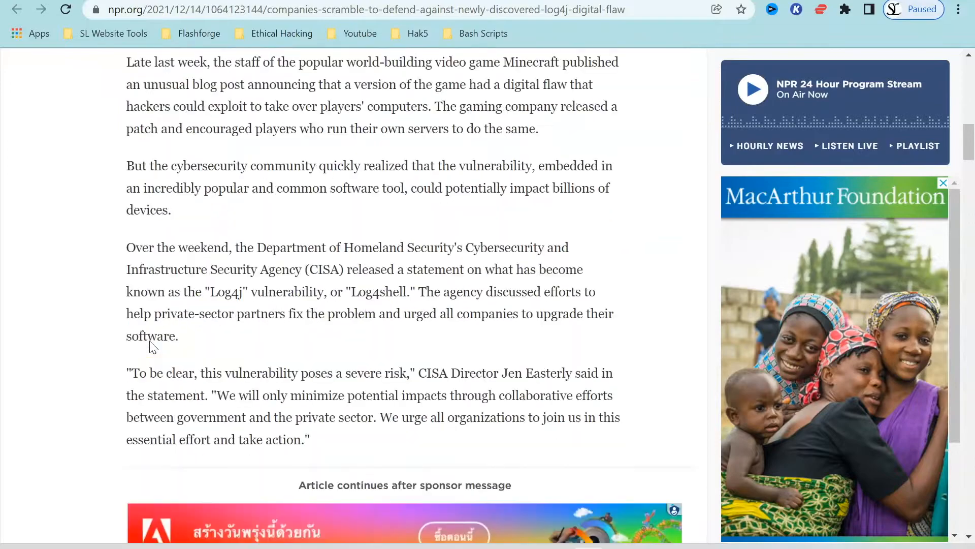
{"action": "scroll", "scroll_direction": "down", "scroll_amount": 3}
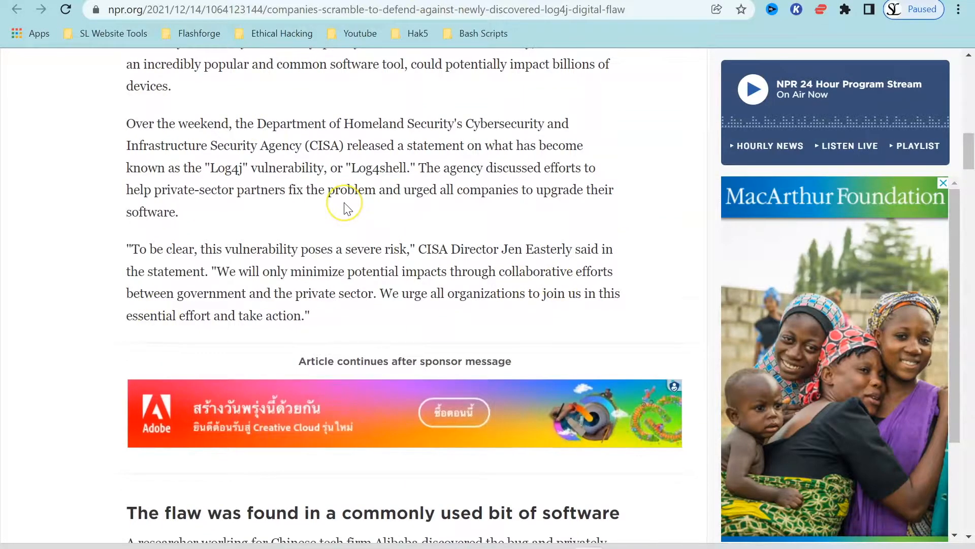
{"action": "scroll", "scroll_direction": "down", "scroll_amount": 3}
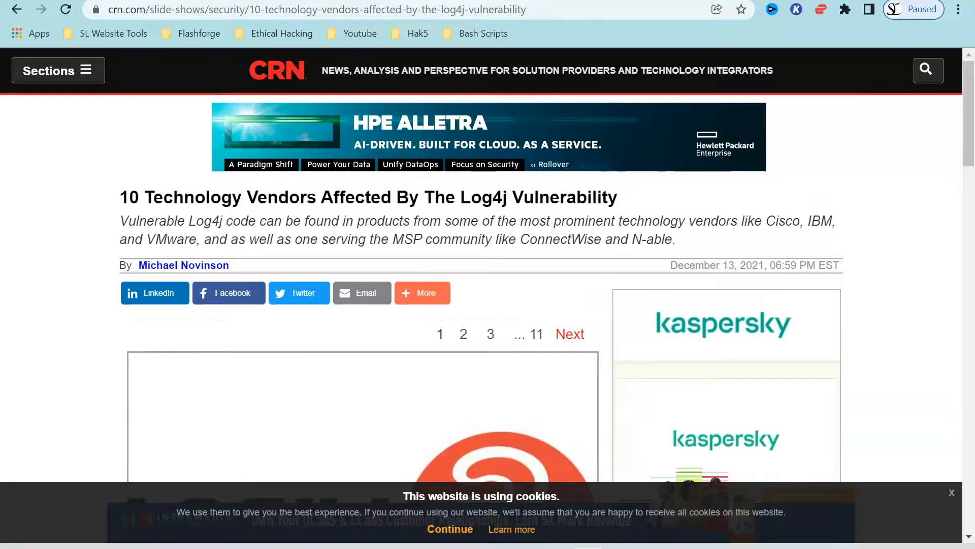
- Expand the article's share options and scroll down to the Code Calamity section
{"action": "left_click", "coordinate": [421, 293]}
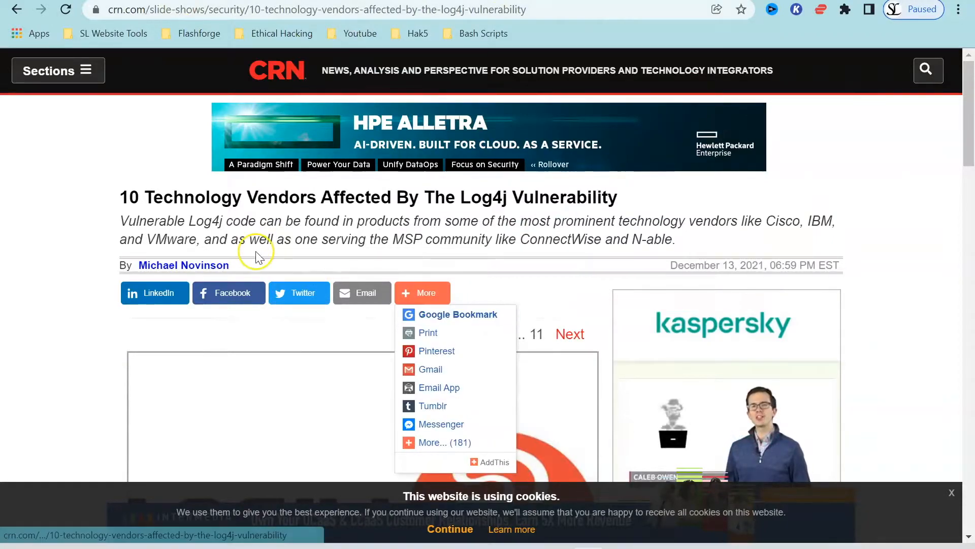
{"action": "scroll", "scroll_direction": "down", "scroll_amount": 3}
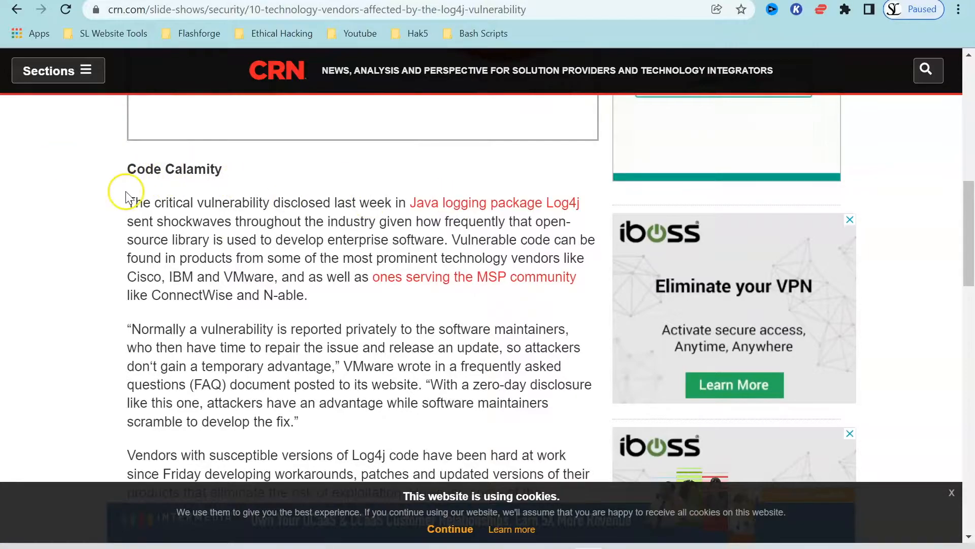
{"action": "scroll", "scroll_direction": "down", "scroll_amount": 3}
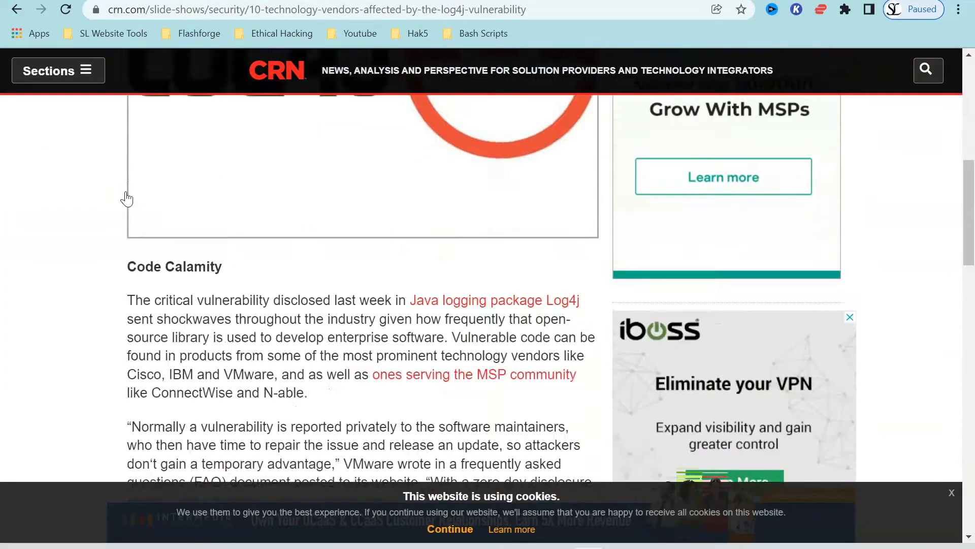
{"action": "scroll", "scroll_direction": "down", "scroll_amount": 3}
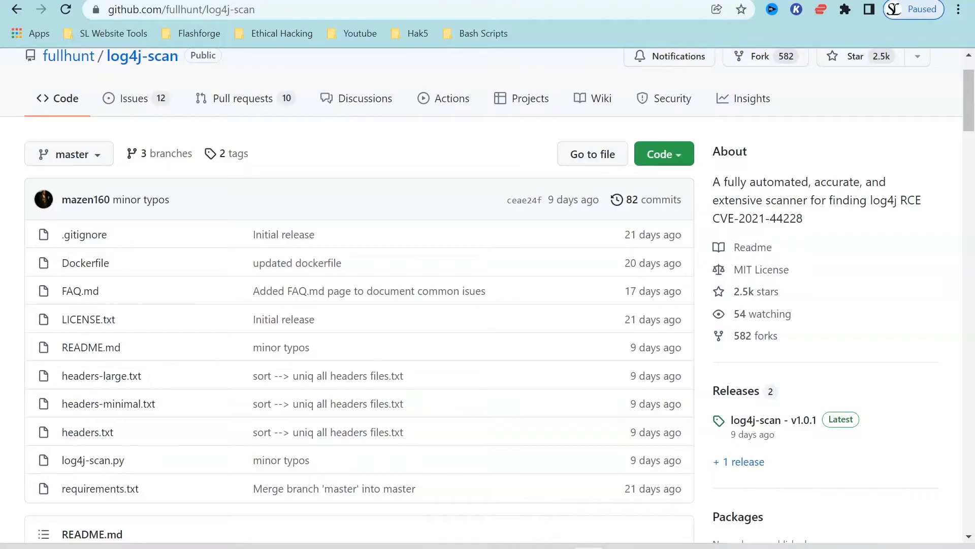
{"action": "mouse_move", "coordinate": [208, 180]}
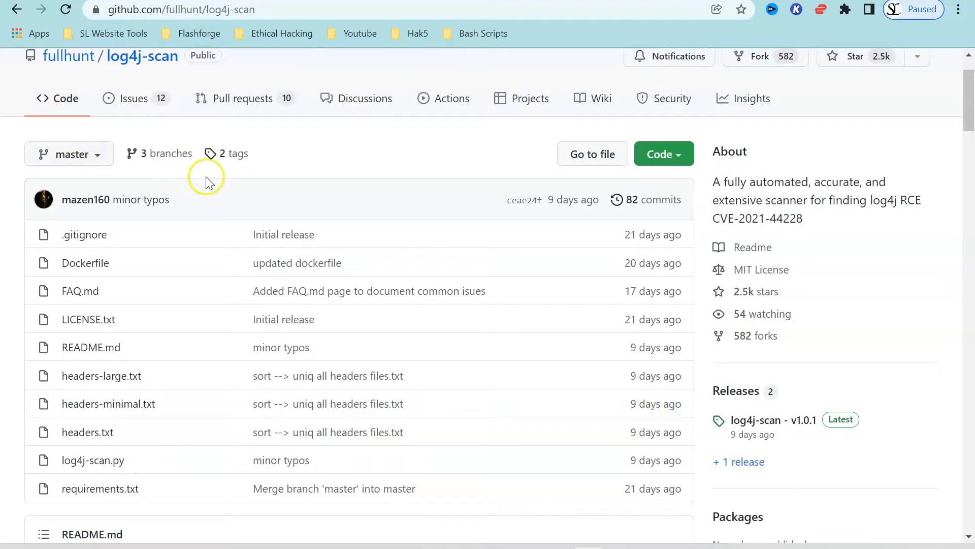
- Scroll to the log4j-scan README, then switch to the Kali Linux virtual machine
{"action": "scroll", "scroll_direction": "down", "scroll_amount": 3}
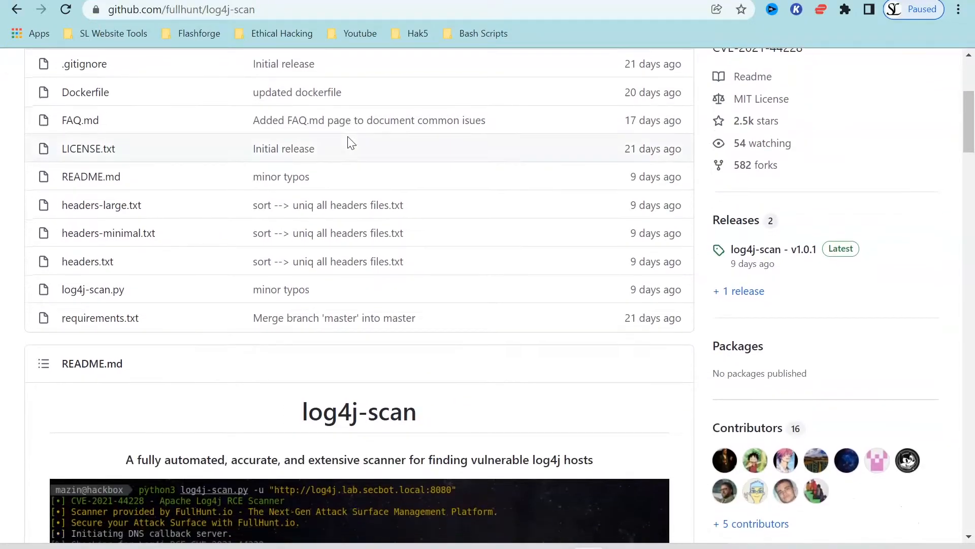
{"action": "scroll", "scroll_direction": "down", "scroll_amount": 3}
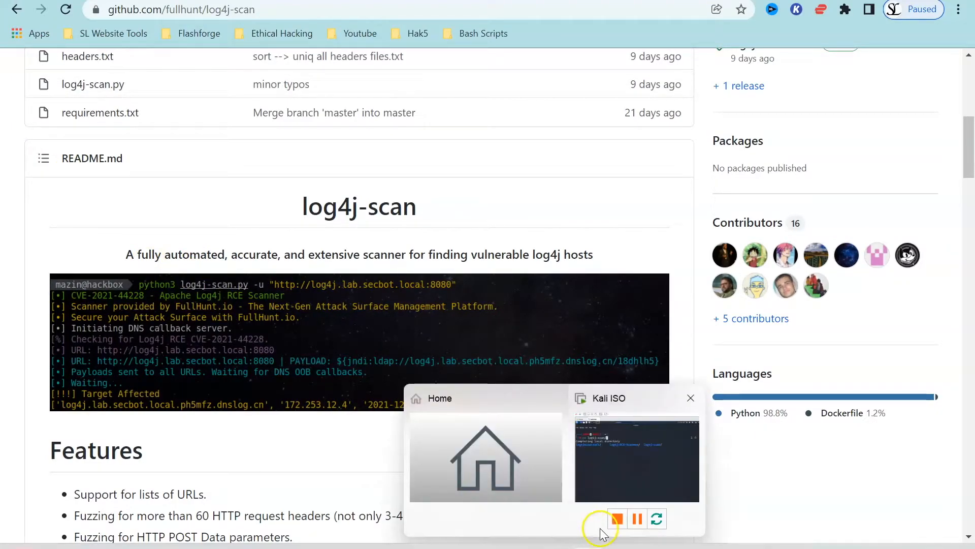
{"action": "left_click", "coordinate": [636, 461]}
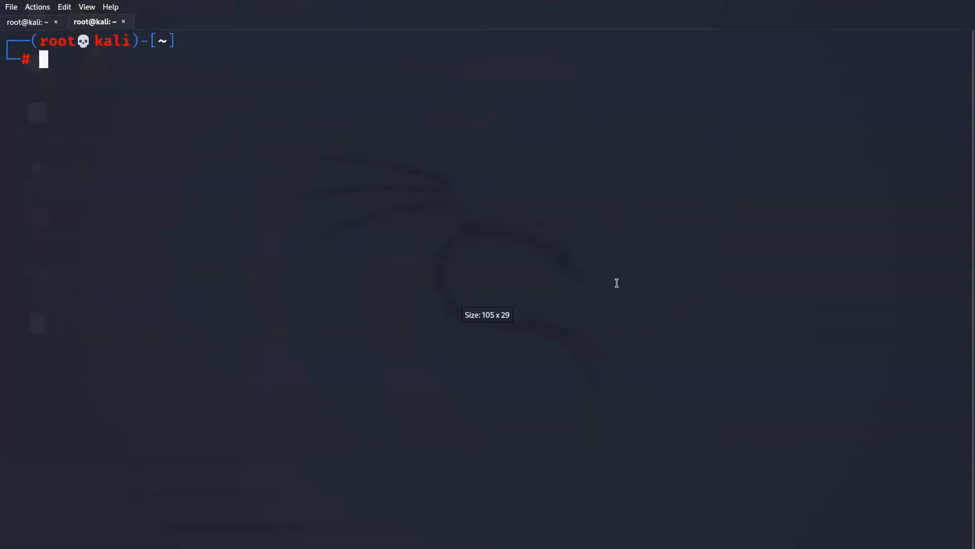
- Enter Python commands and 'clear' in the interpreter, then suspend it with Ctrl+Z to return to the shell
{"action": "type", "text": "python -m SimpleHTTPServer 8000"}
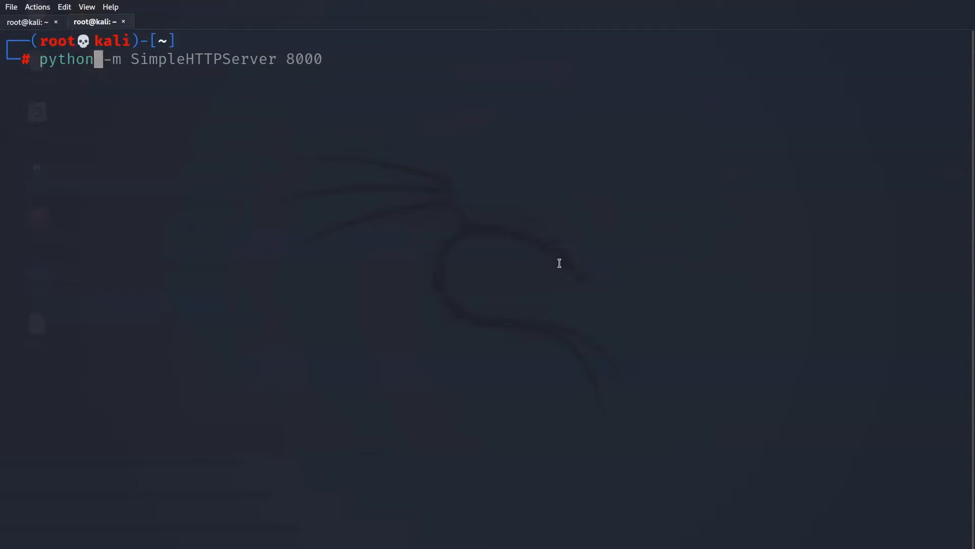
{"action": "type", "text": "python3 log4j-scan.py -u https://www.steamlabs.co.th"}
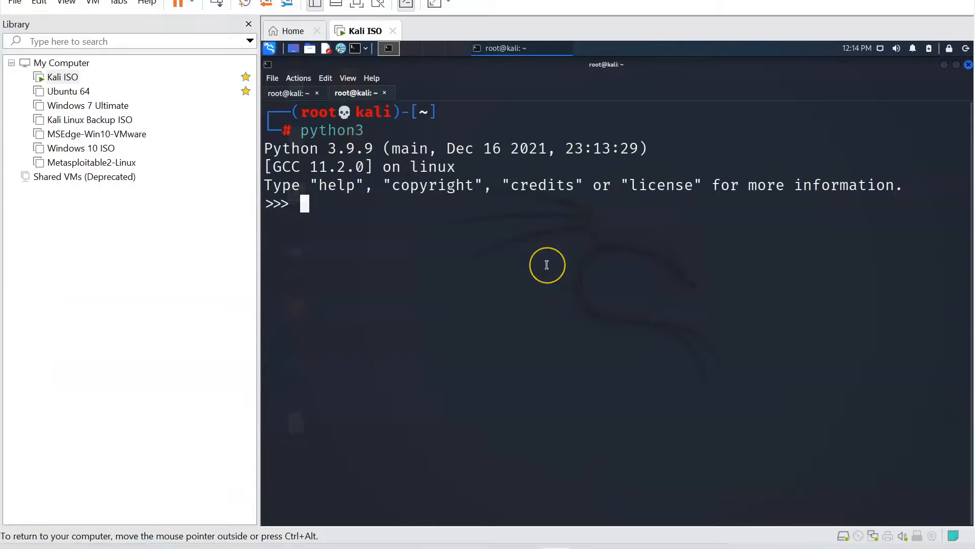
{"action": "type", "text": "clear"}
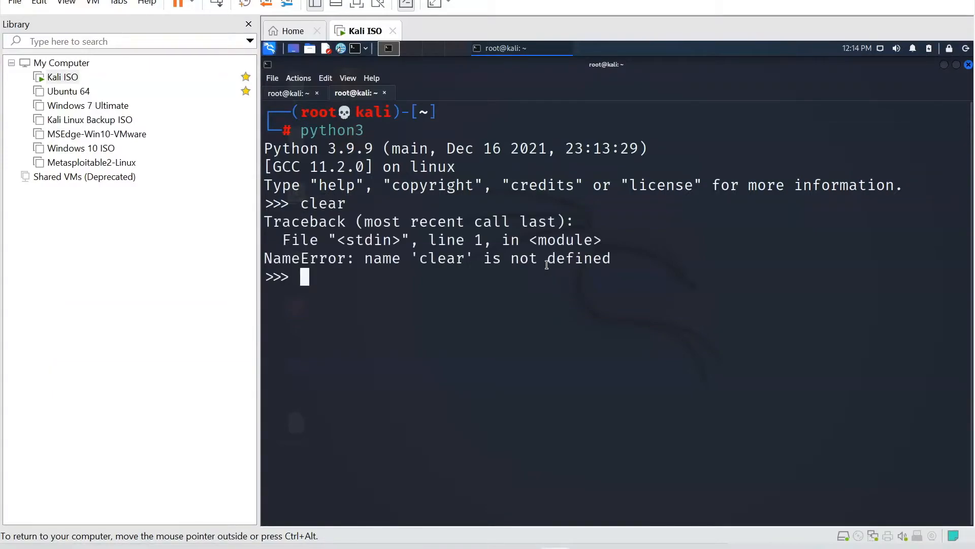
{"action": "key", "text": "ctrl+z"}
{"action": "type", "text": "git clone https://github.com/fullhunt/log4j-scan.git"}
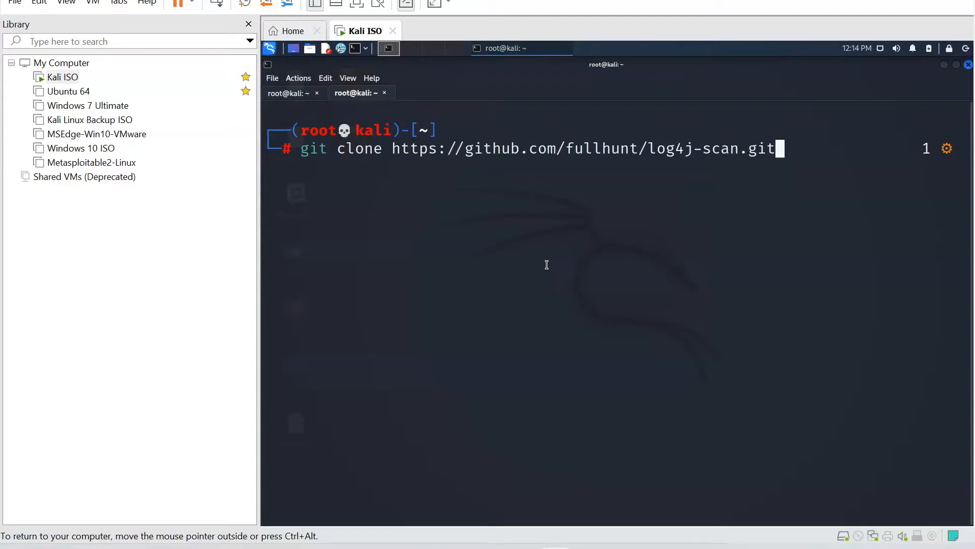
{"action": "mouse_move", "coordinate": [476, 180]}
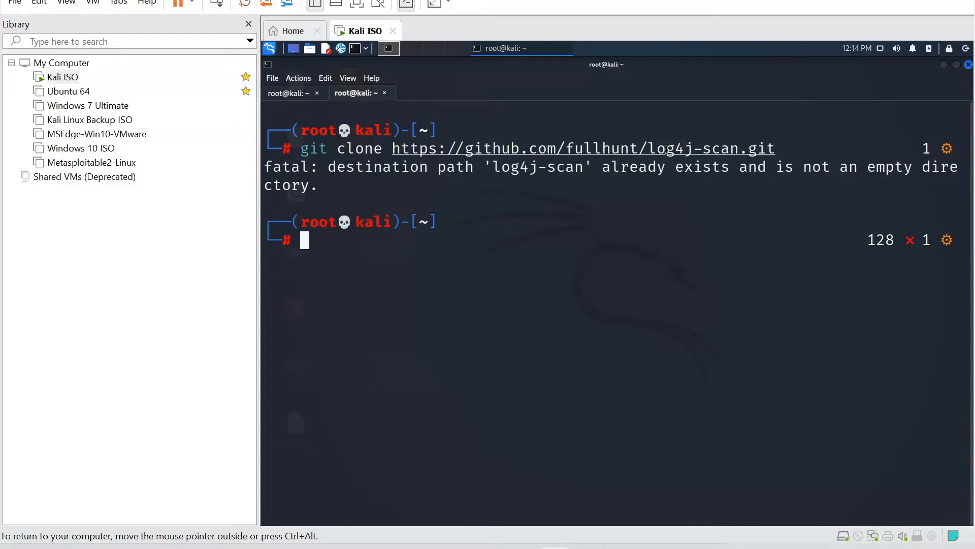
{"action": "mouse_move", "coordinate": [503, 139]}
{"action": "type", "text": "cd log4j"}
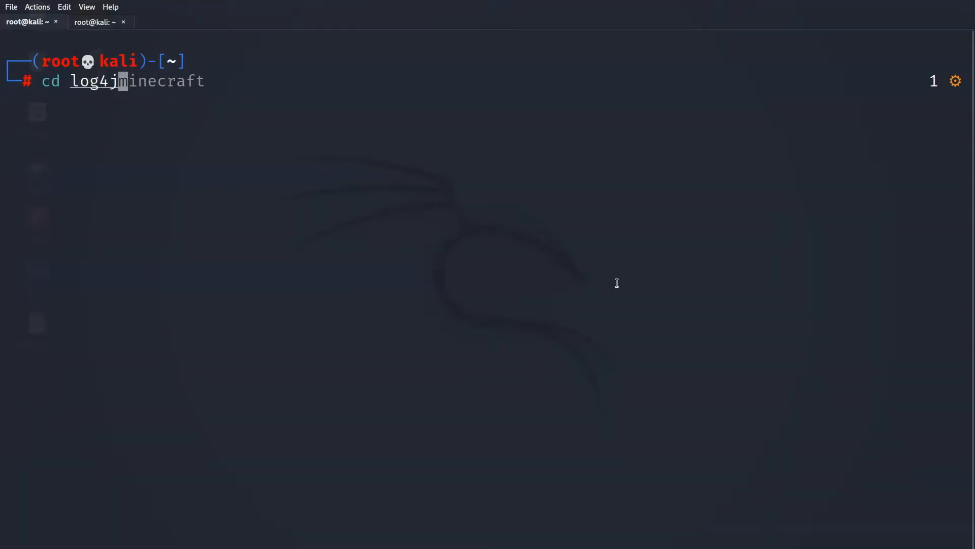
- Tab-complete and change into the log4j-scan folder, then start typing 'python3 log4j.py 192.168.1.111'
{"action": "key", "text": "Tab"}
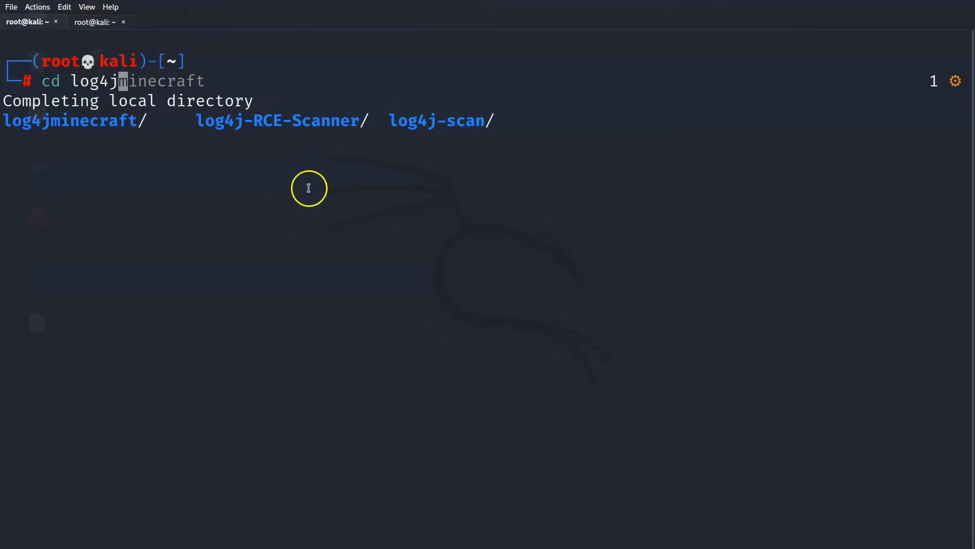
{"action": "mouse_move", "coordinate": [284, 253]}
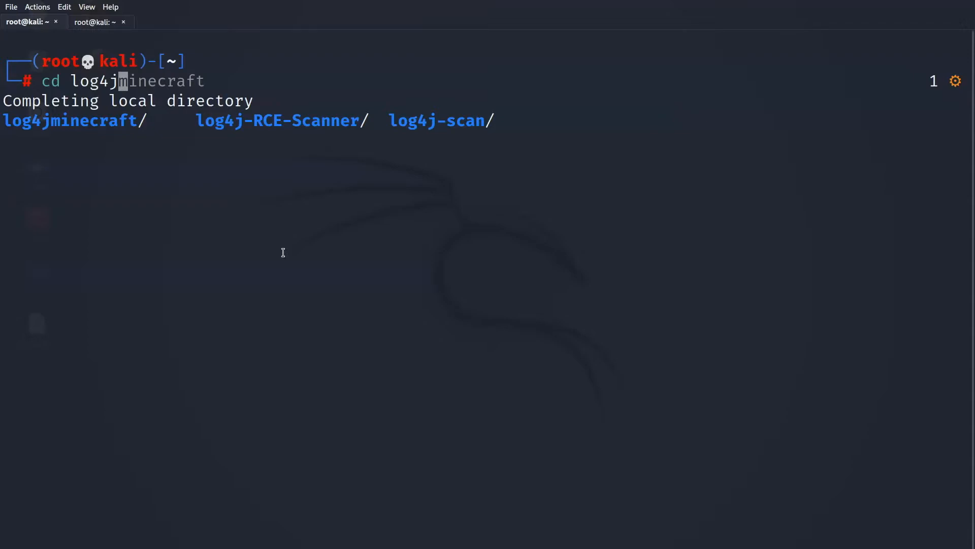
{"action": "key", "text": "Tab"}
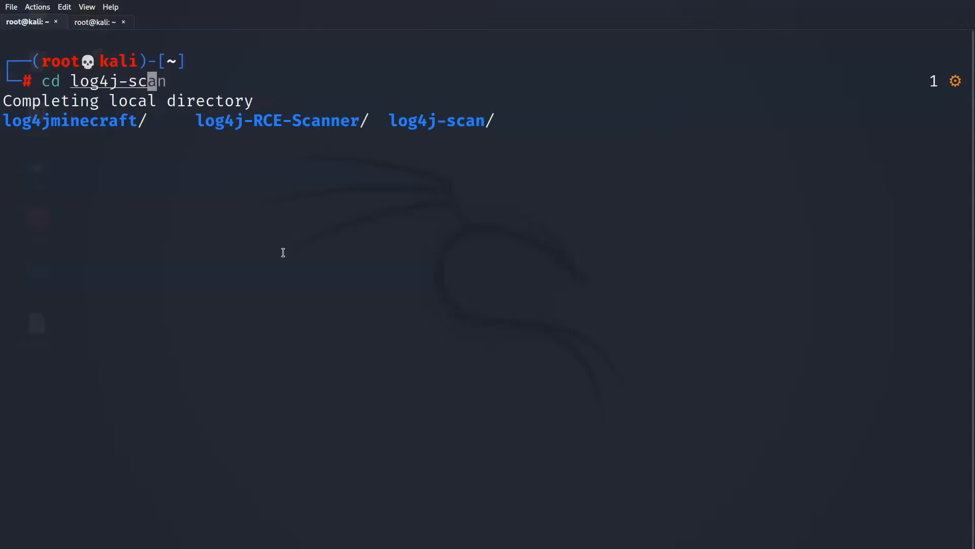
{"action": "key", "text": "Return"}
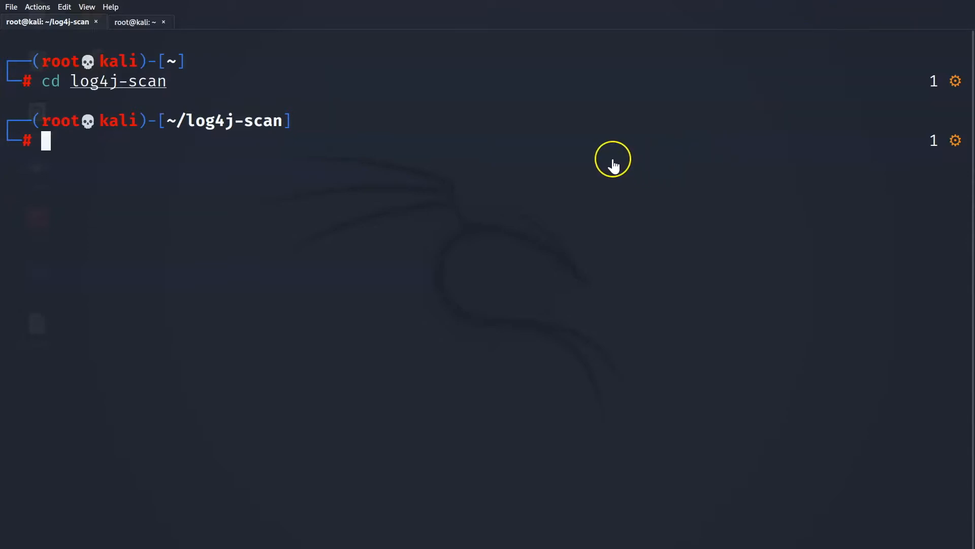
{"action": "mouse_move", "coordinate": [614, 166]}
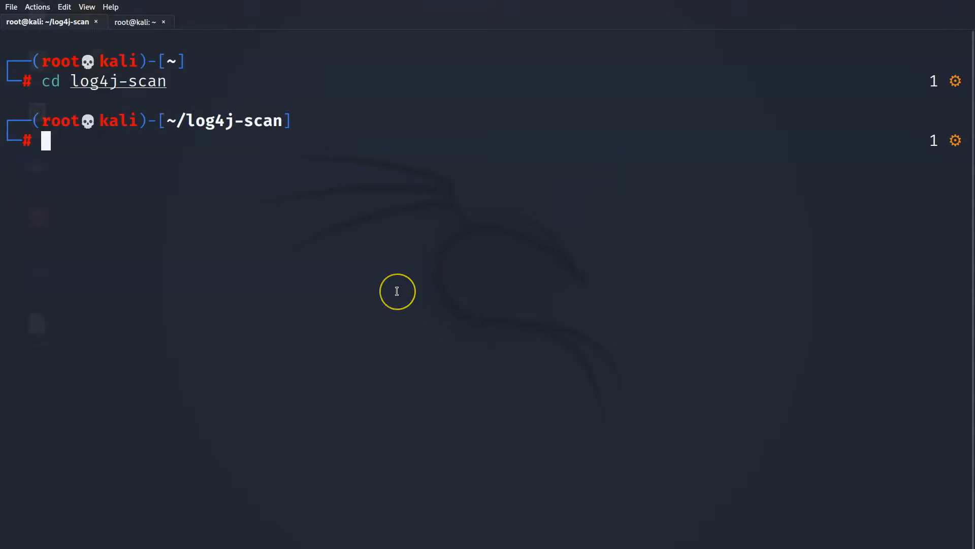
{"action": "type", "text": "python3 log4j.py 192.168.1.111\\"}
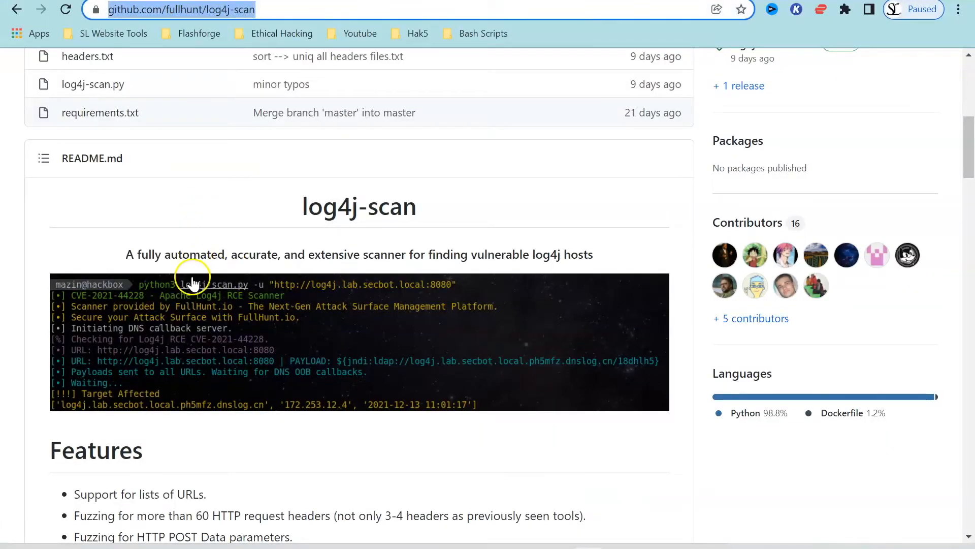
- Scroll the README down to the Scan a Single URL example
{"action": "scroll", "scroll_direction": "down", "scroll_amount": 3}
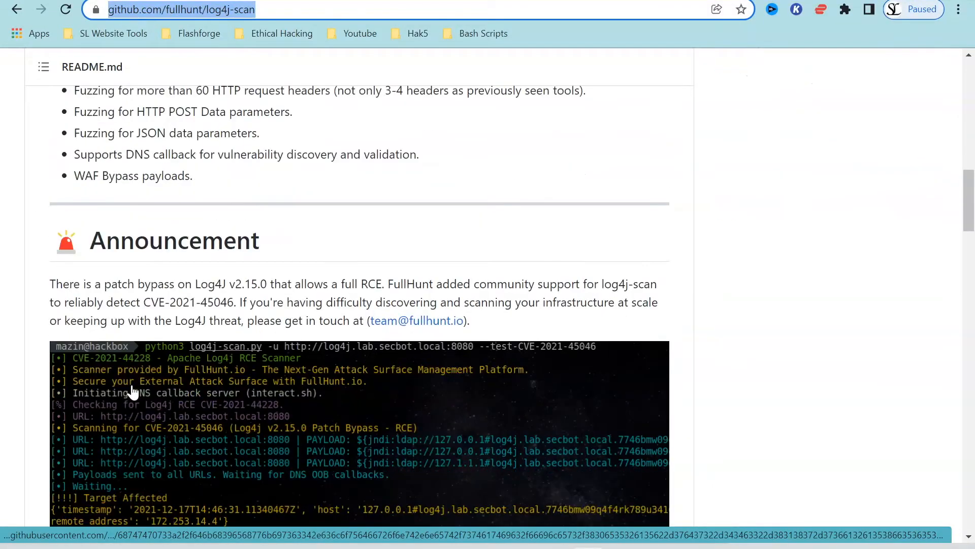
{"action": "scroll", "scroll_direction": "down", "scroll_amount": 3}
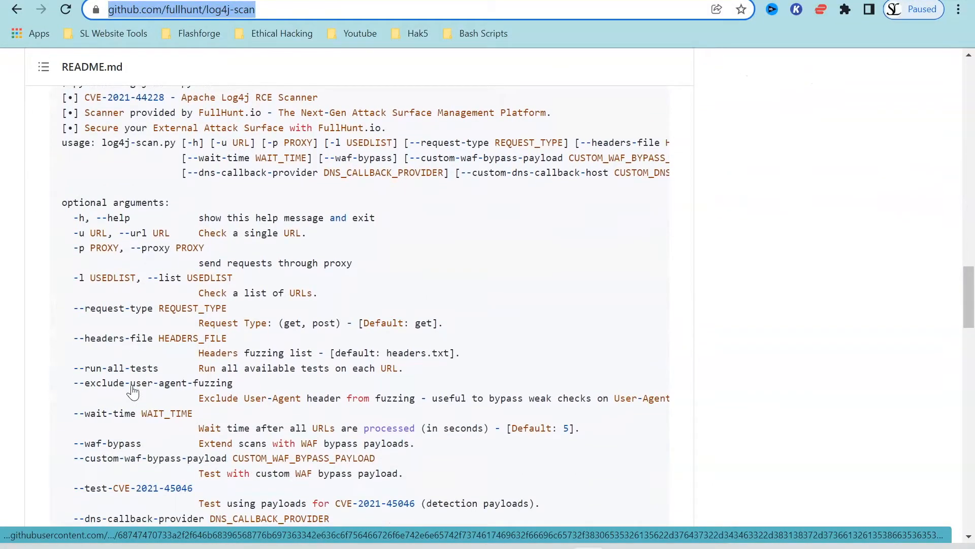
{"action": "scroll", "scroll_direction": "down", "scroll_amount": 3}
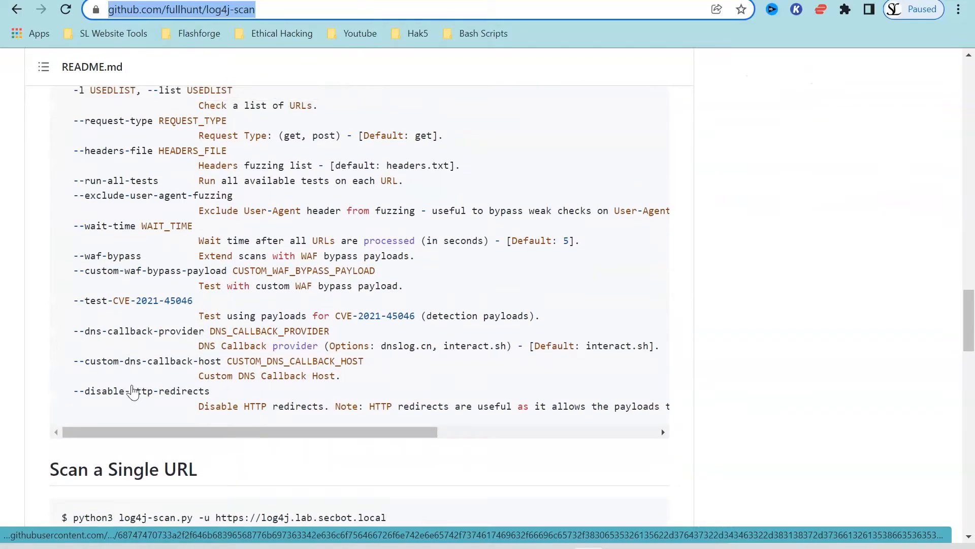
{"action": "scroll", "scroll_direction": "down", "scroll_amount": 3}
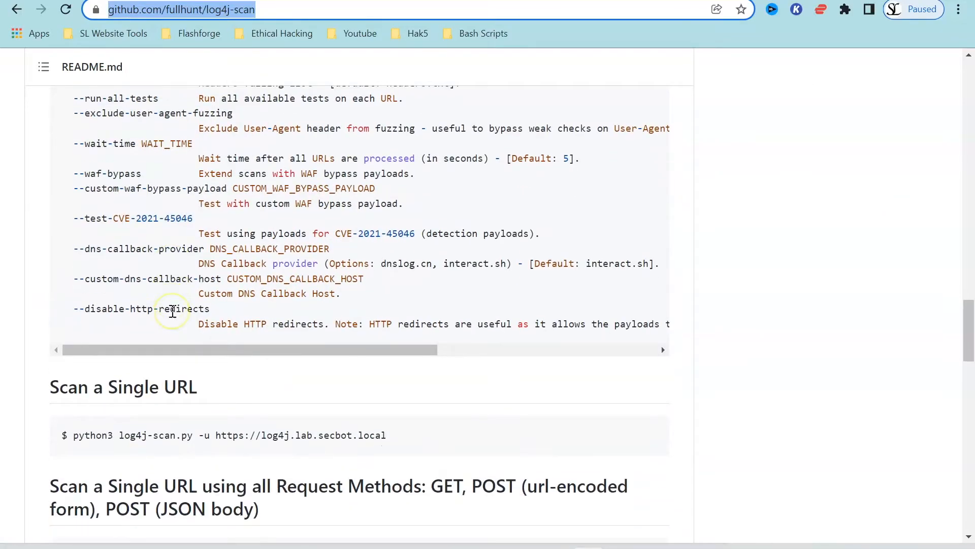
{"action": "scroll", "scroll_direction": "down", "scroll_amount": 3}
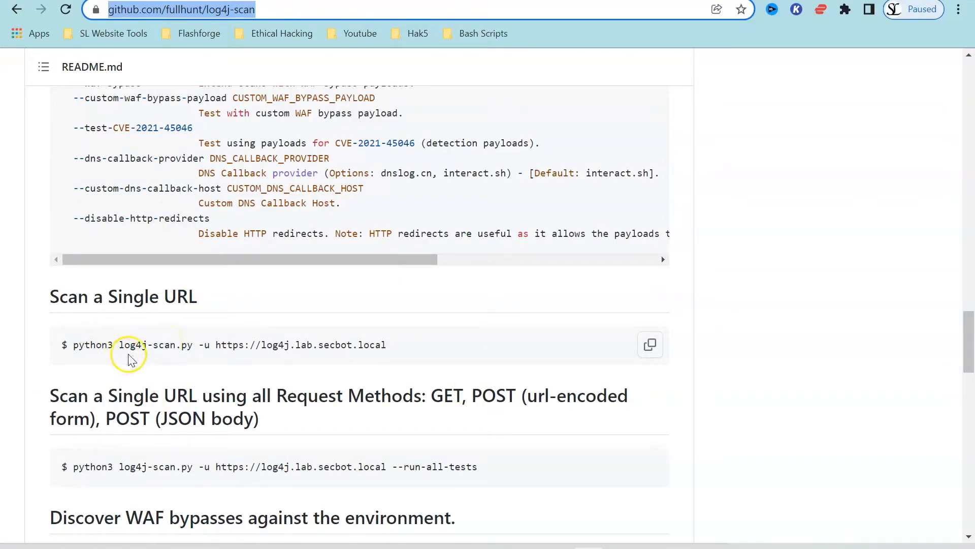
{"action": "mouse_move", "coordinate": [147, 355]}
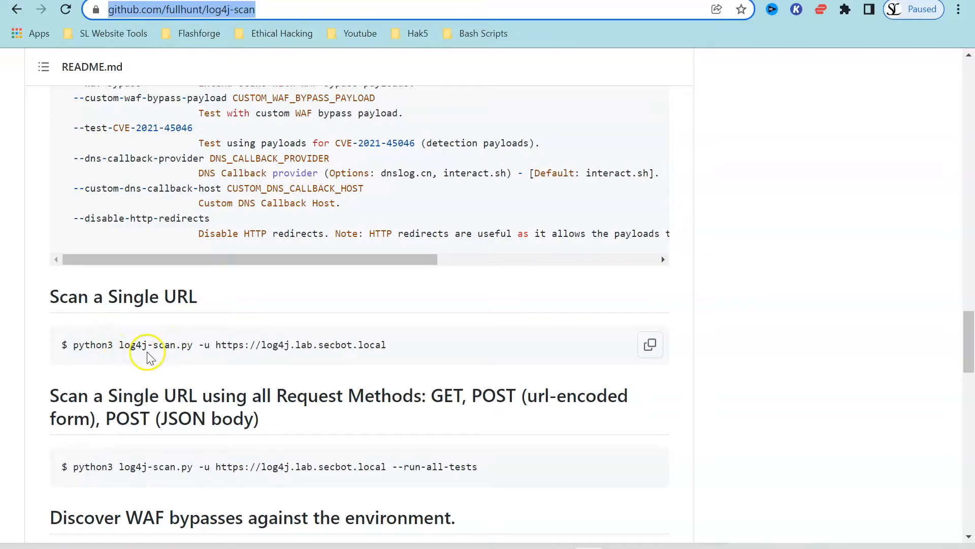
{"action": "mouse_move", "coordinate": [210, 360]}
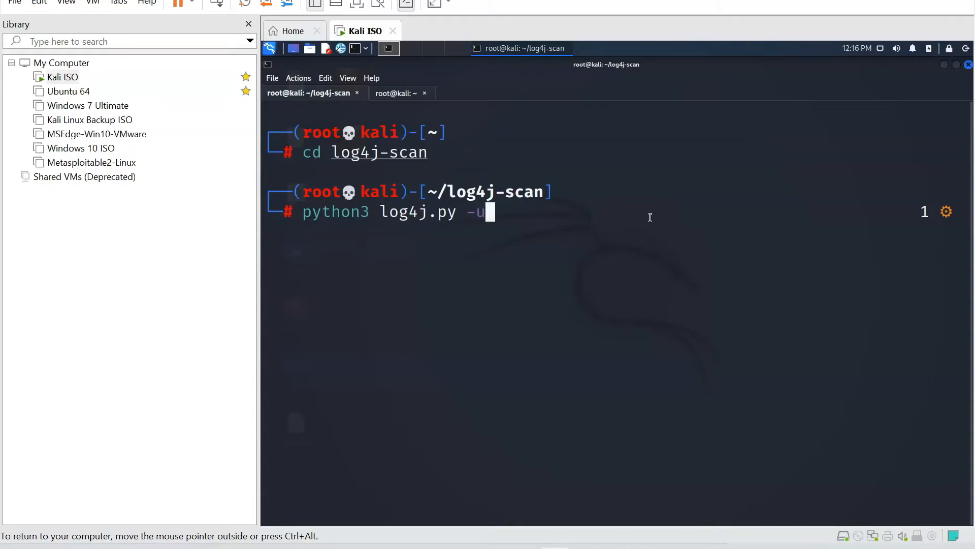
{"action": "type", "text": "https"}
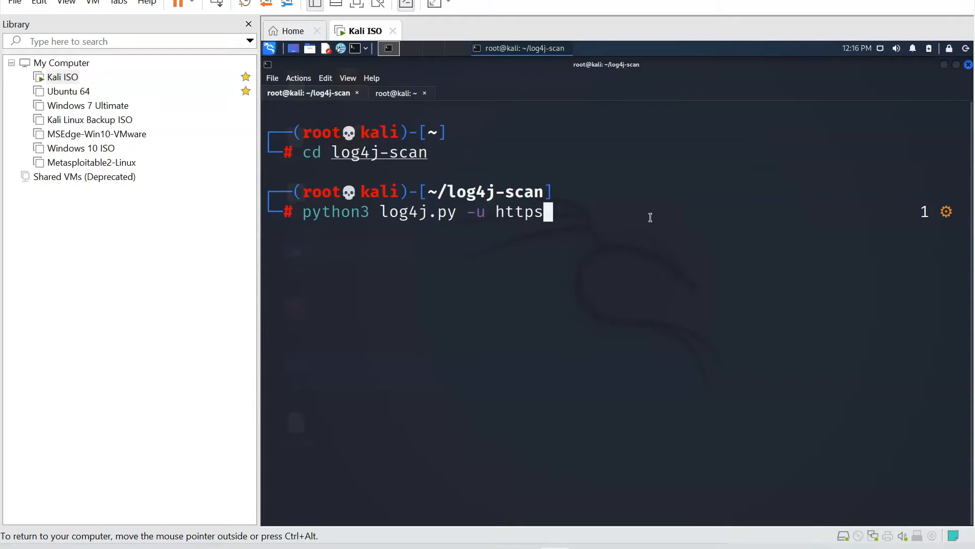
{"action": "type", "text": "://www"}
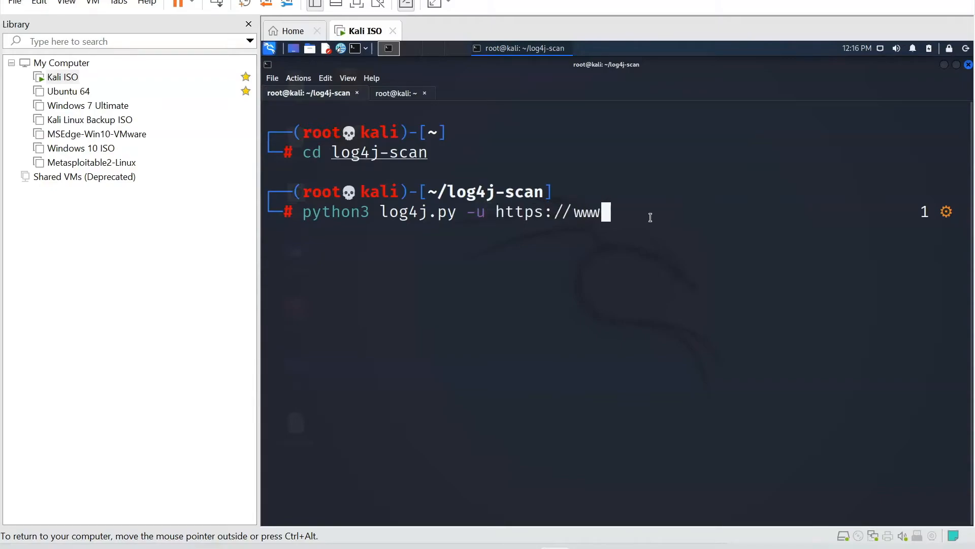
{"action": "type", "text": ".steamlabs.co"}
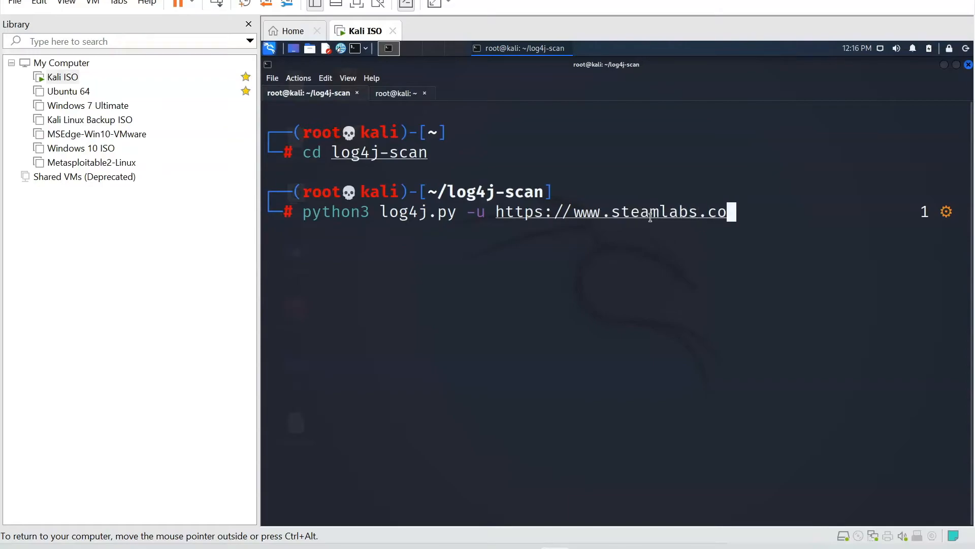
{"action": "type", "text": ".th"}
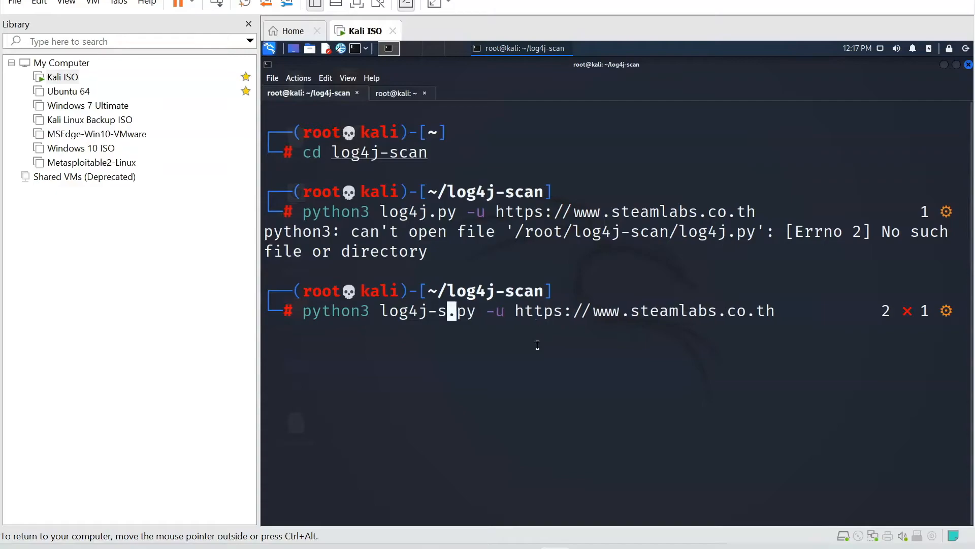
{"action": "type", "text": "-scan"}
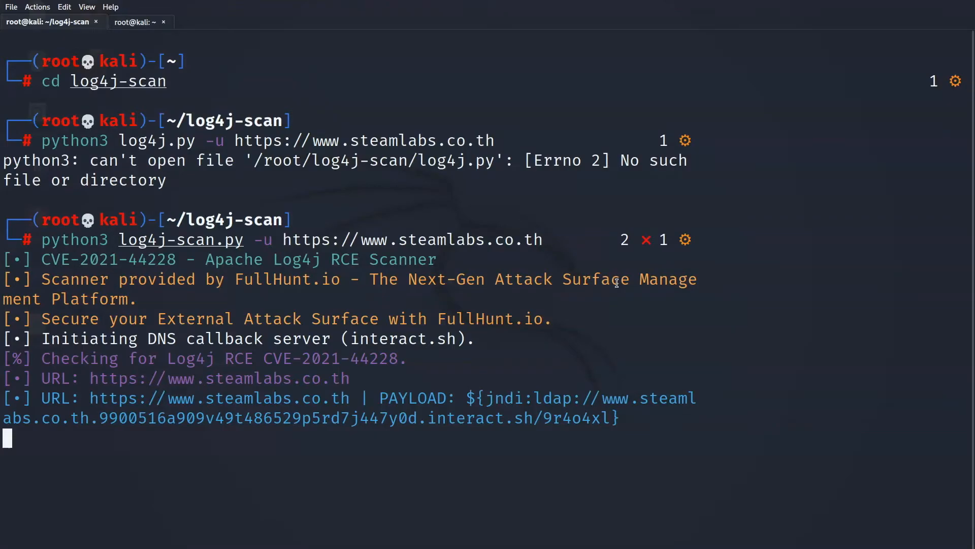
{"action": "mouse_move", "coordinate": [613, 282]}
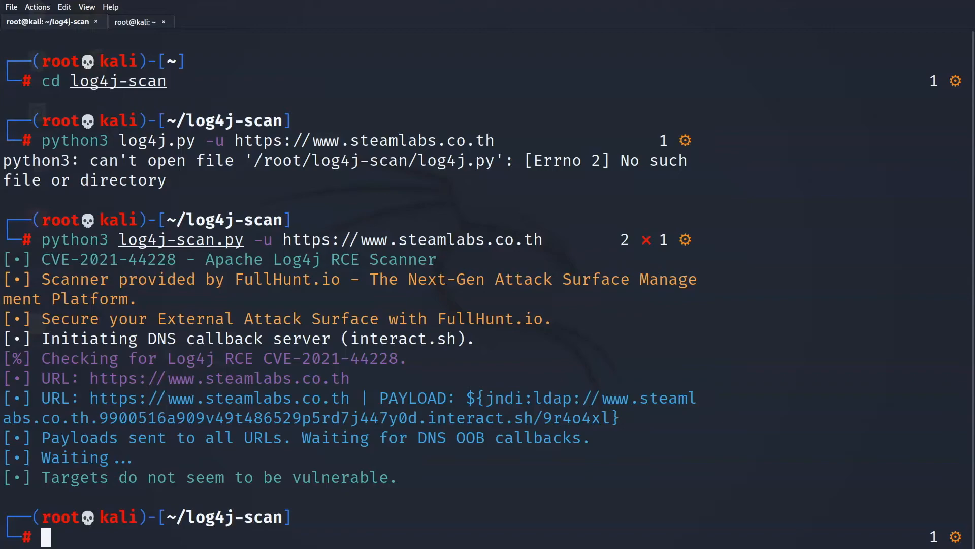
{"action": "mouse_move", "coordinate": [566, 167]}
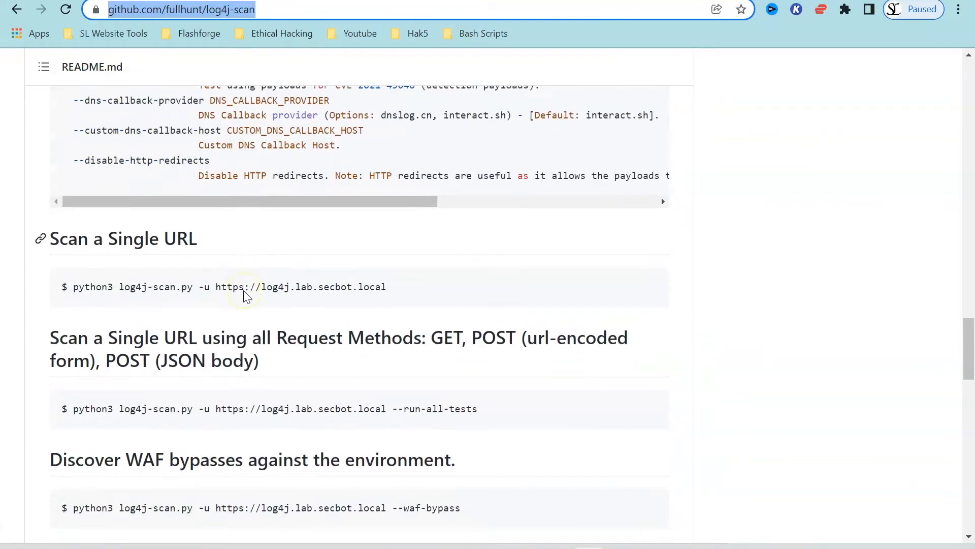
- Scroll through the README's WAF-bypass, URL-list, installation and Docker Support sections
{"action": "scroll", "scroll_direction": "down", "scroll_amount": 3}
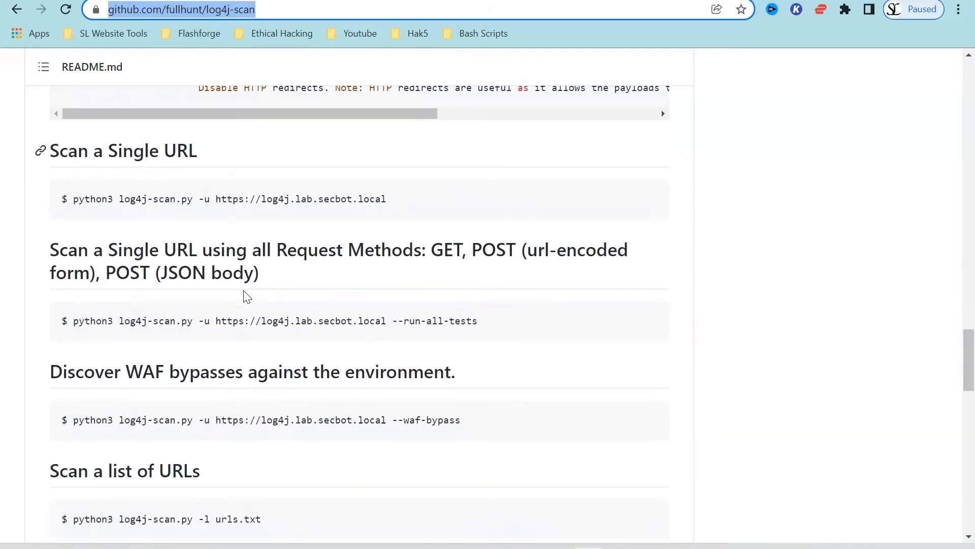
{"action": "scroll", "scroll_direction": "down", "scroll_amount": 3}
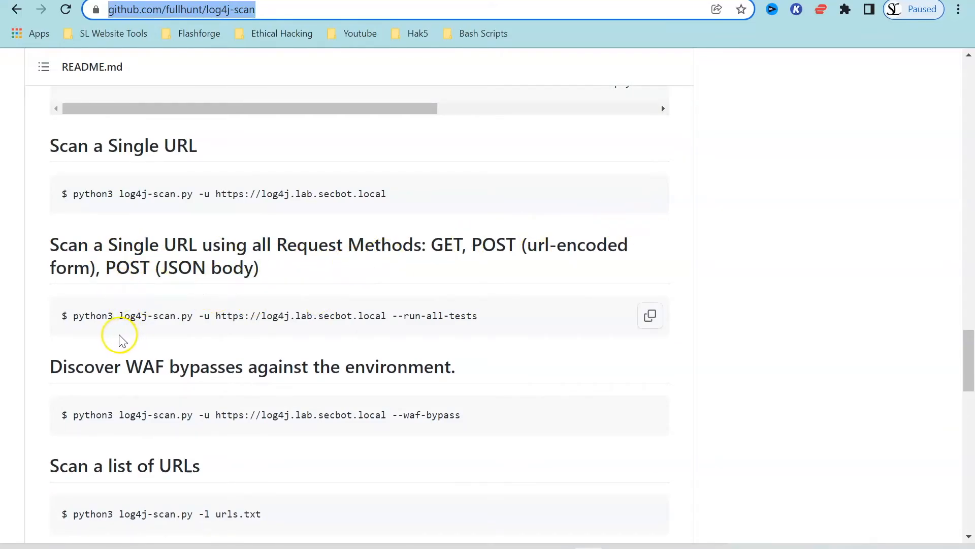
{"action": "mouse_move", "coordinate": [215, 251]}
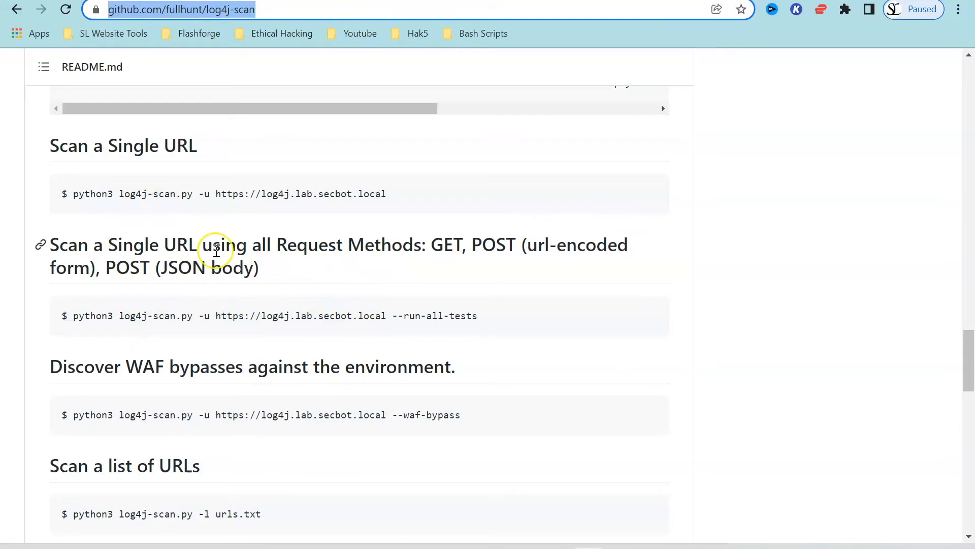
{"action": "scroll", "scroll_direction": "down", "scroll_amount": 3}
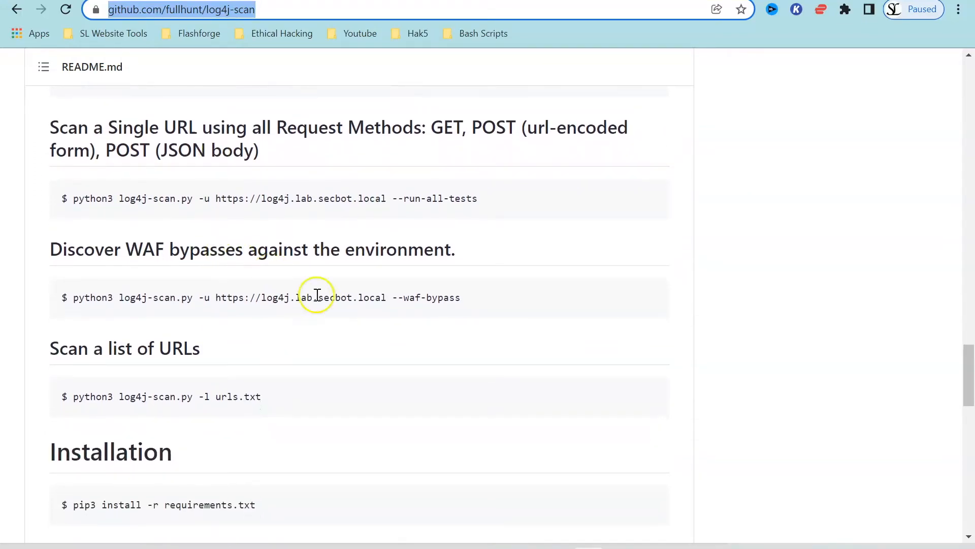
{"action": "mouse_move", "coordinate": [231, 348]}
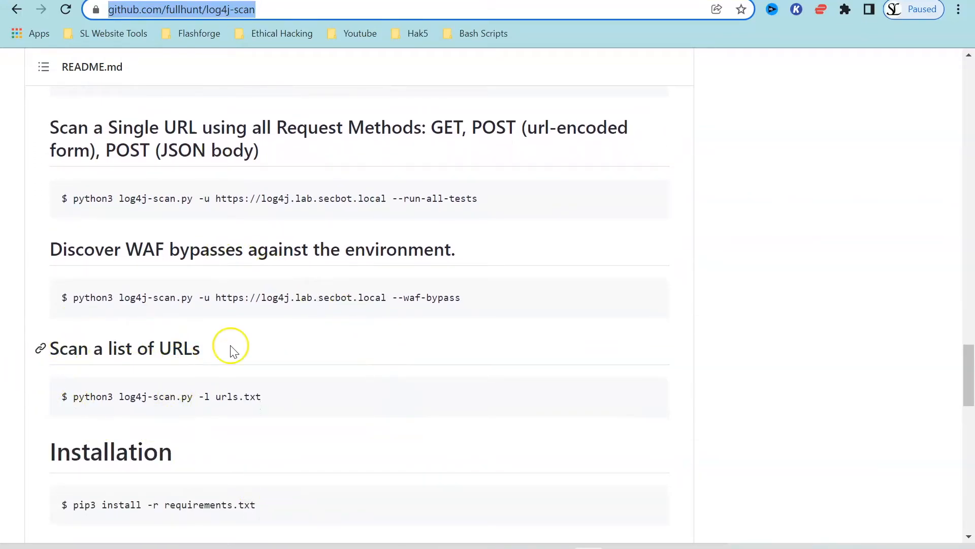
{"action": "scroll", "scroll_direction": "down", "scroll_amount": 3}
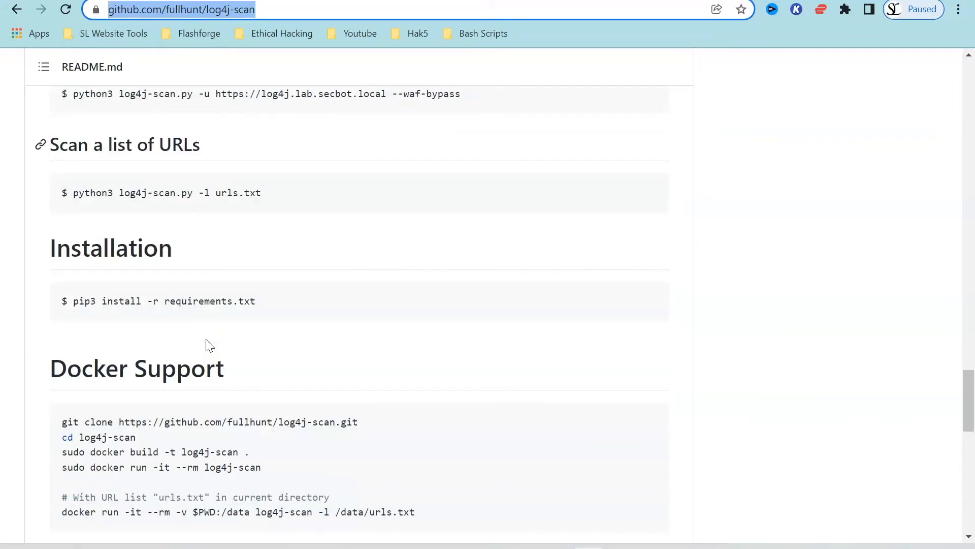
{"action": "scroll", "scroll_direction": "down", "scroll_amount": 3}
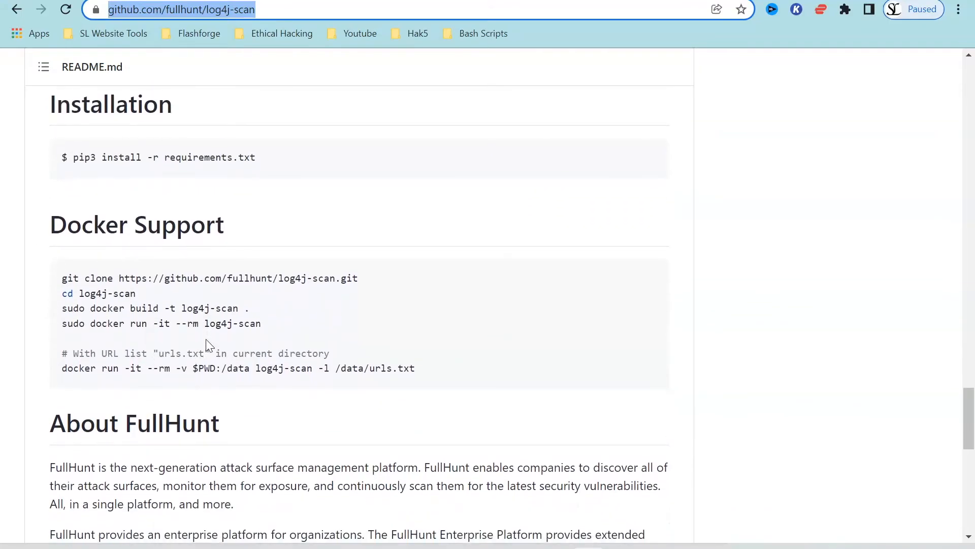
{"action": "right_click", "coordinate": [207, 346]}
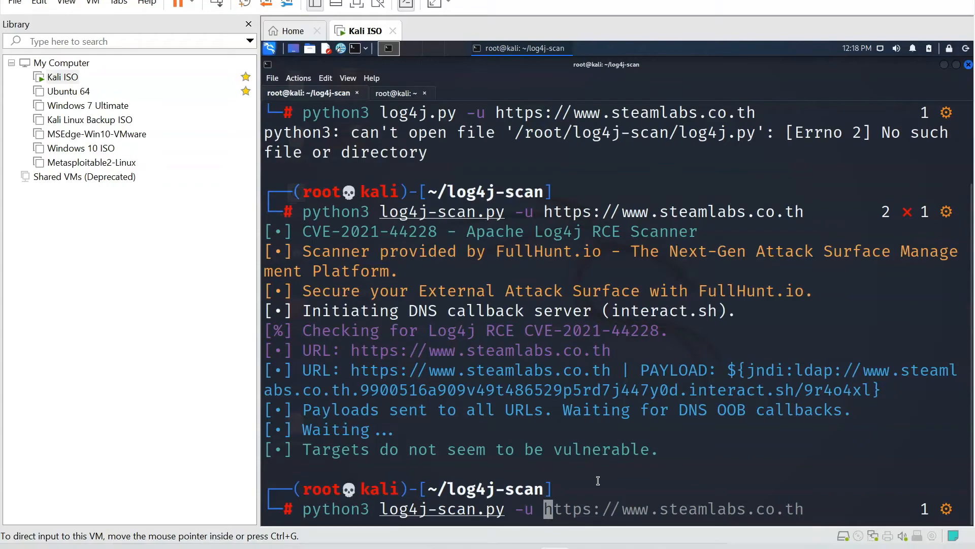
- Retarget the recalled scan command at the local address 192.168.1.111
{"action": "type", "text": "192"}
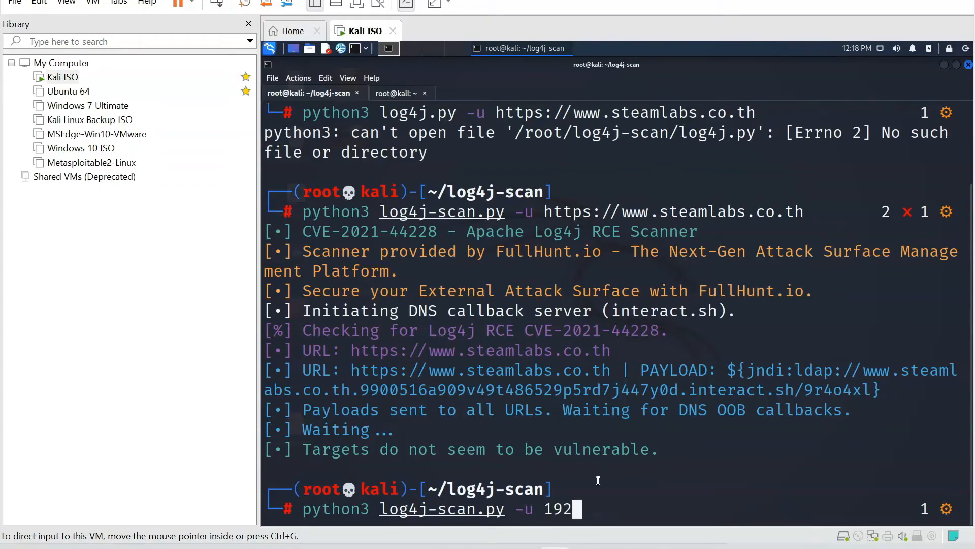
{"action": "type", "text": "168.1."}
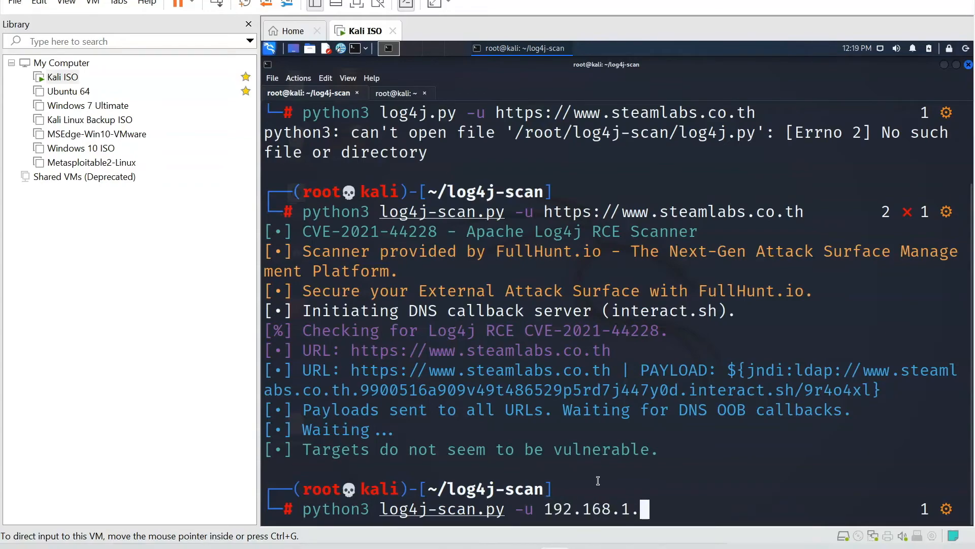
{"action": "type", "text": "11"}
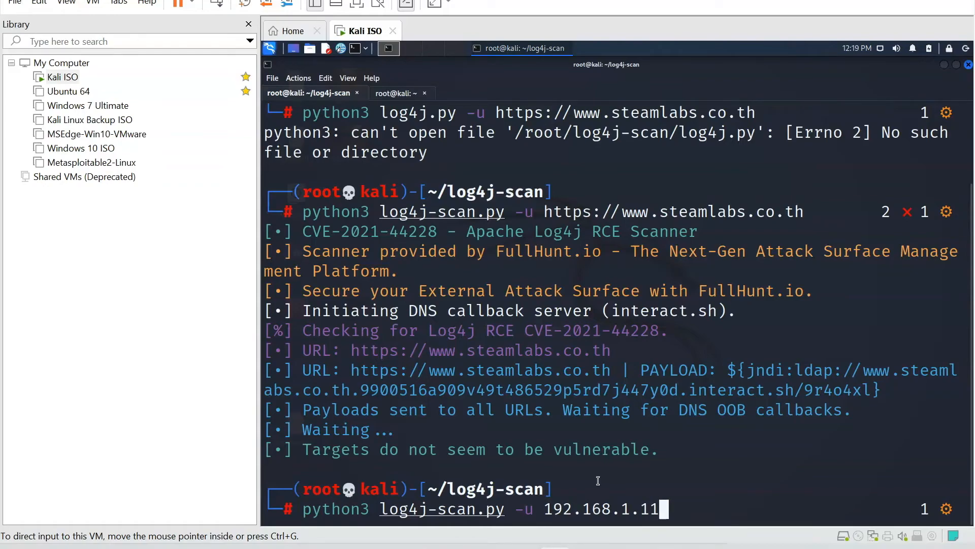
{"action": "type", "text": "1"}
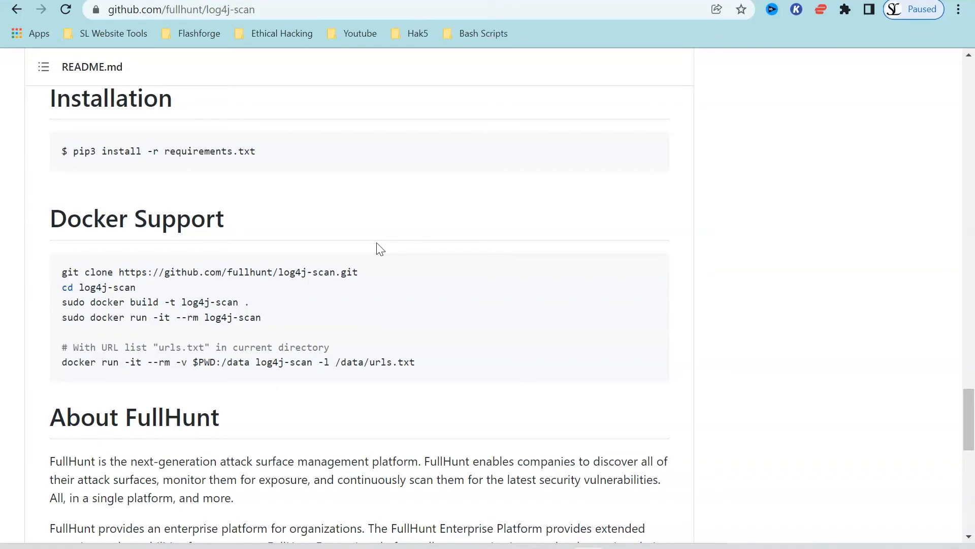
{"action": "scroll", "scroll_direction": "up", "scroll_amount": 3}
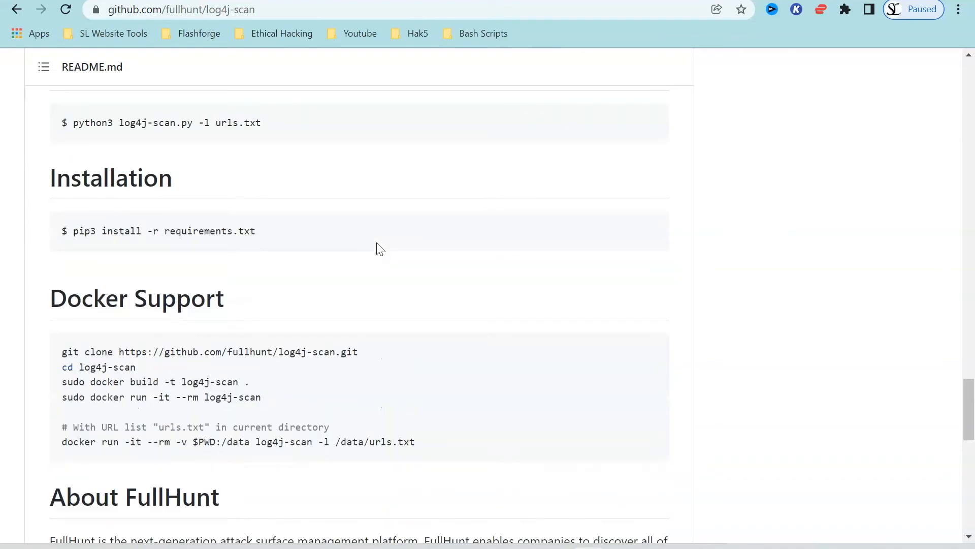
{"action": "scroll", "scroll_direction": "up", "scroll_amount": 3}
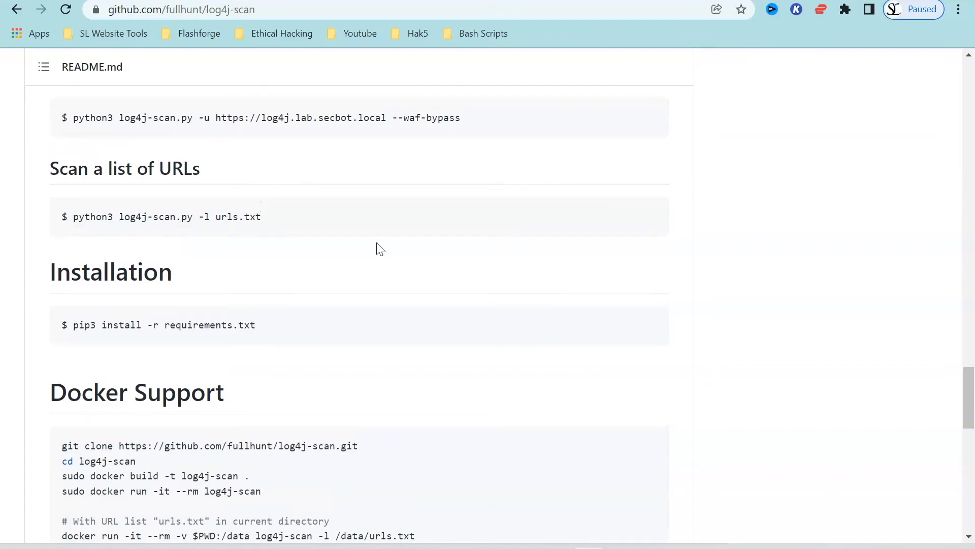
{"action": "scroll", "scroll_direction": "down", "scroll_amount": 3}
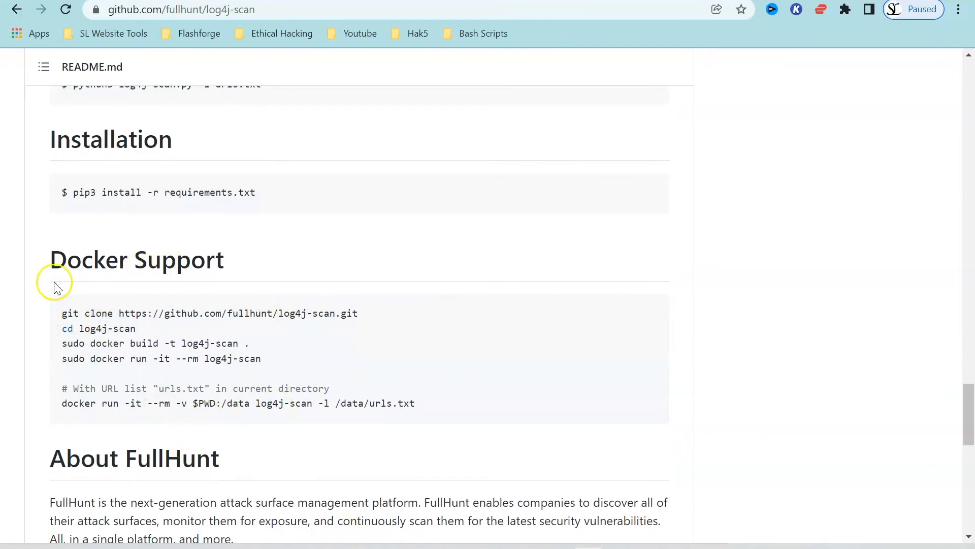
{"action": "mouse_move", "coordinate": [89, 364]}
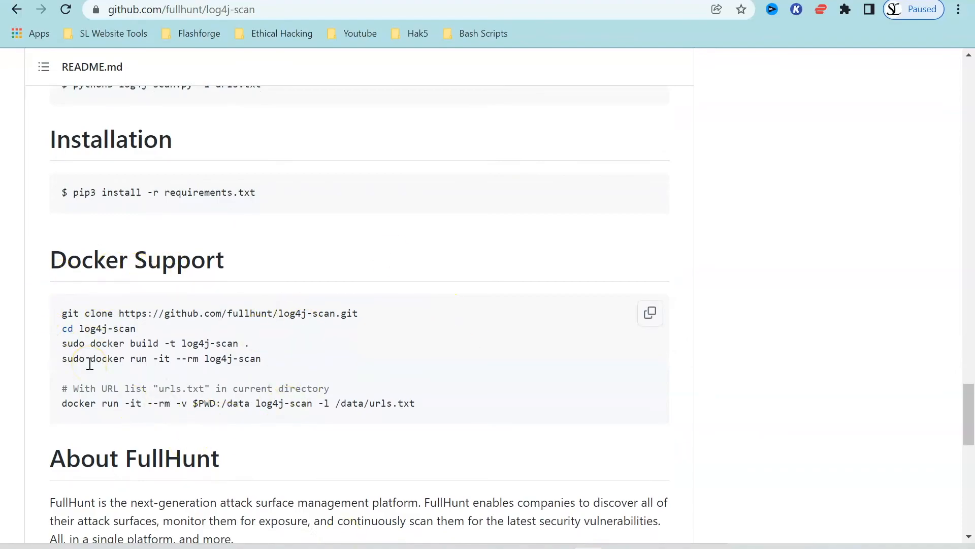